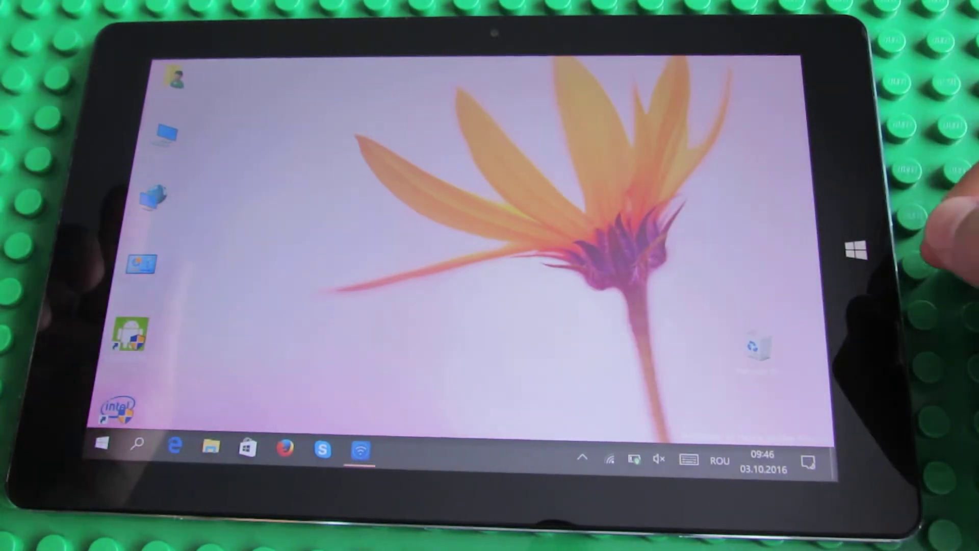
# - View the System page showing Hi10 pro tablet, Atom x5-Z8300, 4.00 GB RAM and activation status
pyautogui.click(808, 465)
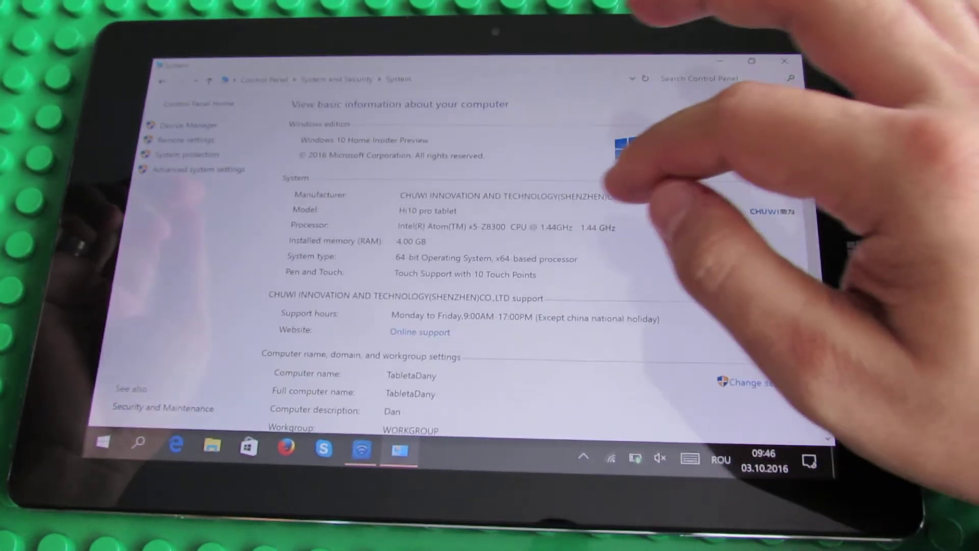
pyautogui.scroll(-3)
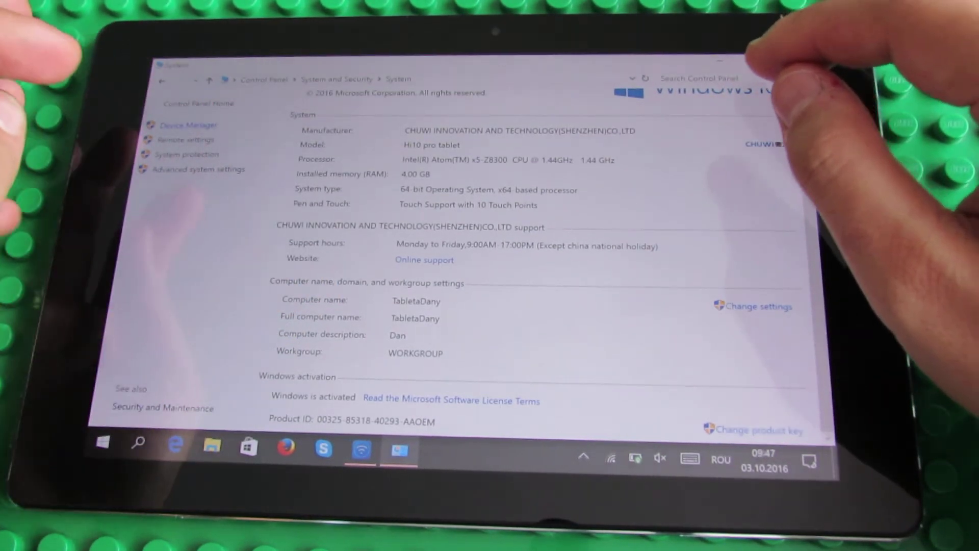
# - View Device Manager's hardware categories, from audio and batteries to system devices, then close it
pyautogui.click(190, 124)
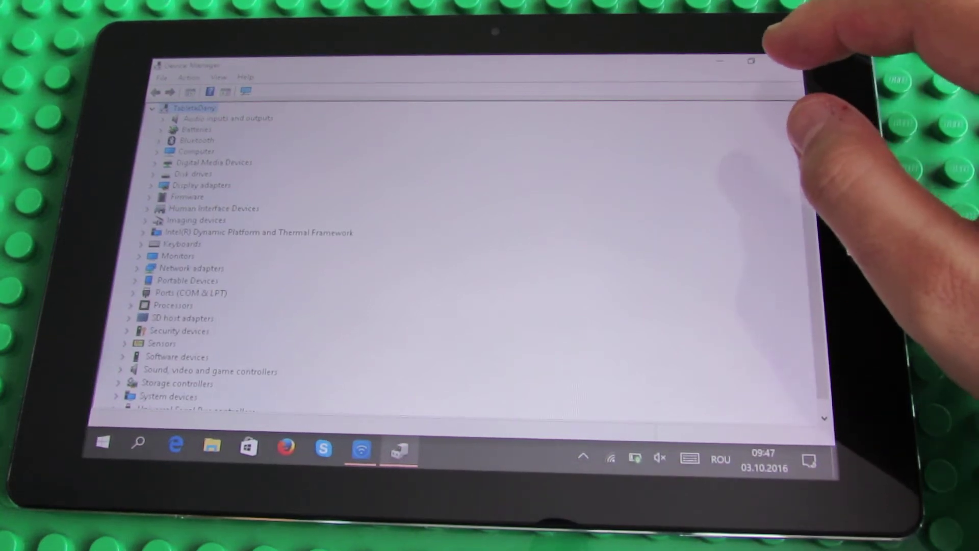
pyautogui.click(159, 108)
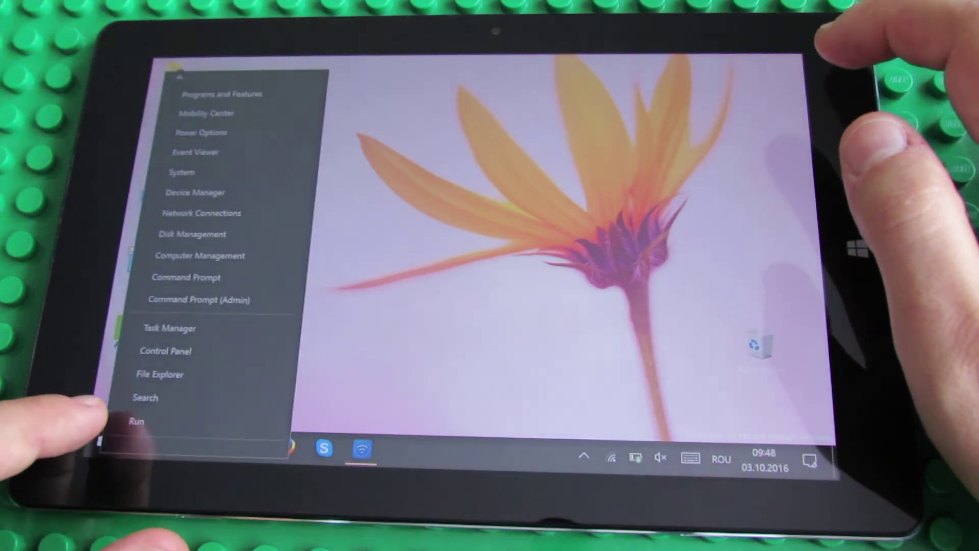
# - Bring up the Run box from the Win+X quick menu of system tools
pyautogui.click(136, 421)
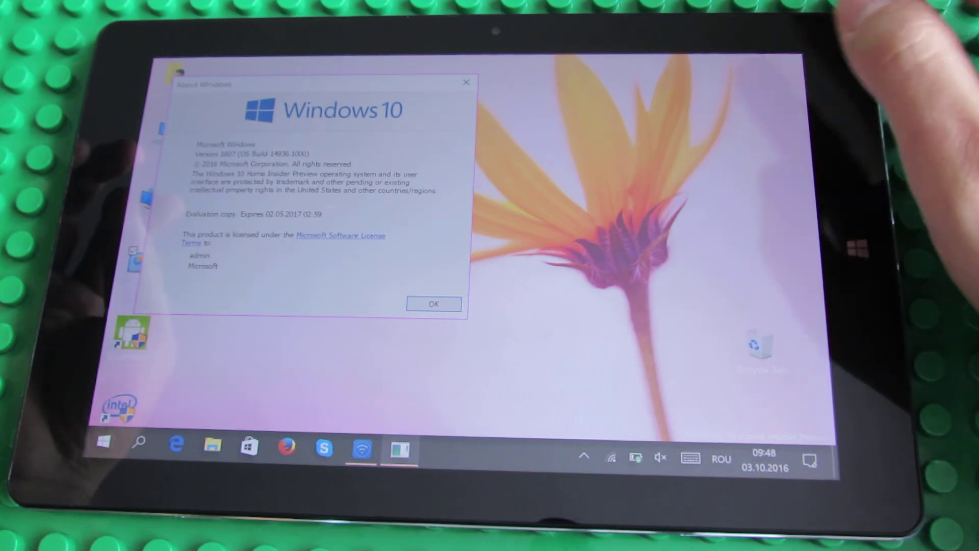
# - Dismiss the About Windows dialog showing Version 1607, build 14936.1000
pyautogui.click(434, 304)
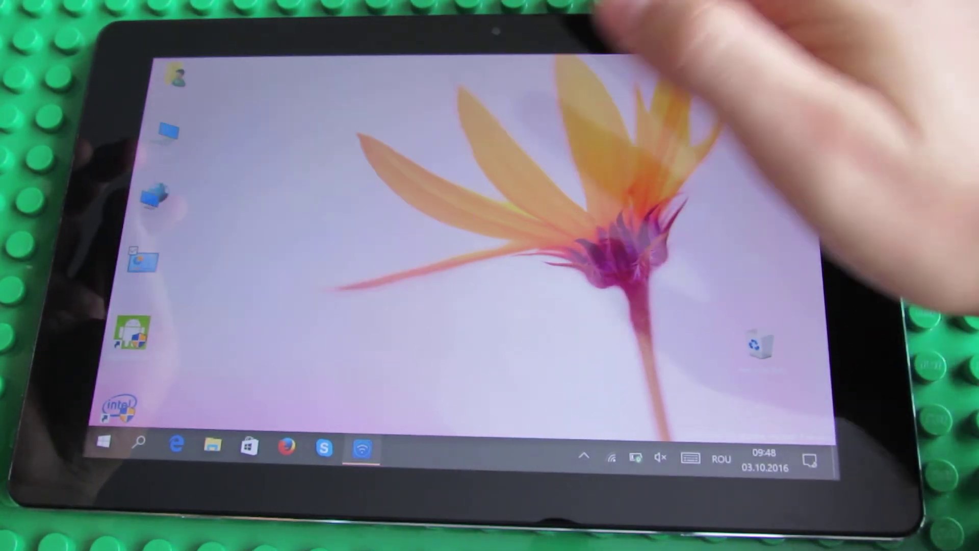
pyautogui.click(687, 456)
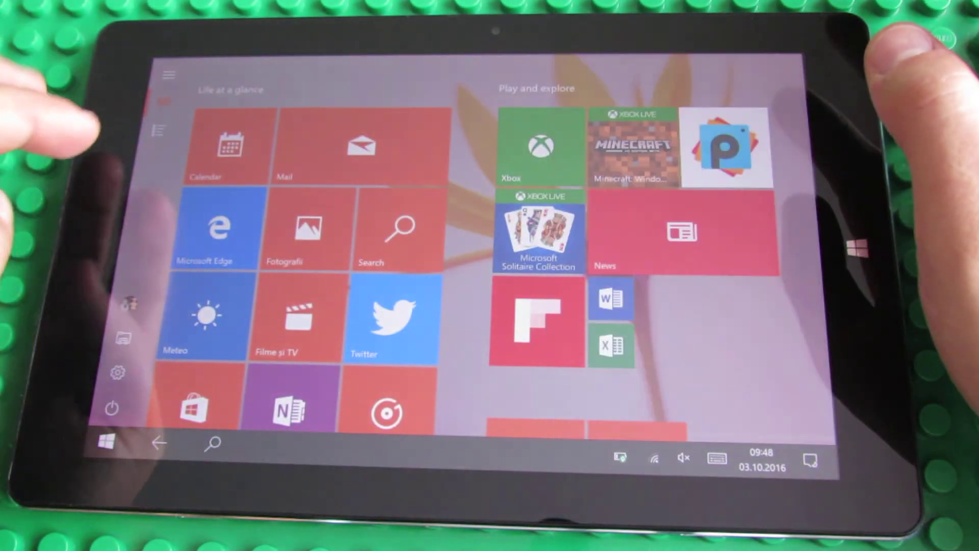
# - Dismiss the Start screen, returning to the empty tablet-mode desktop
pyautogui.click(108, 442)
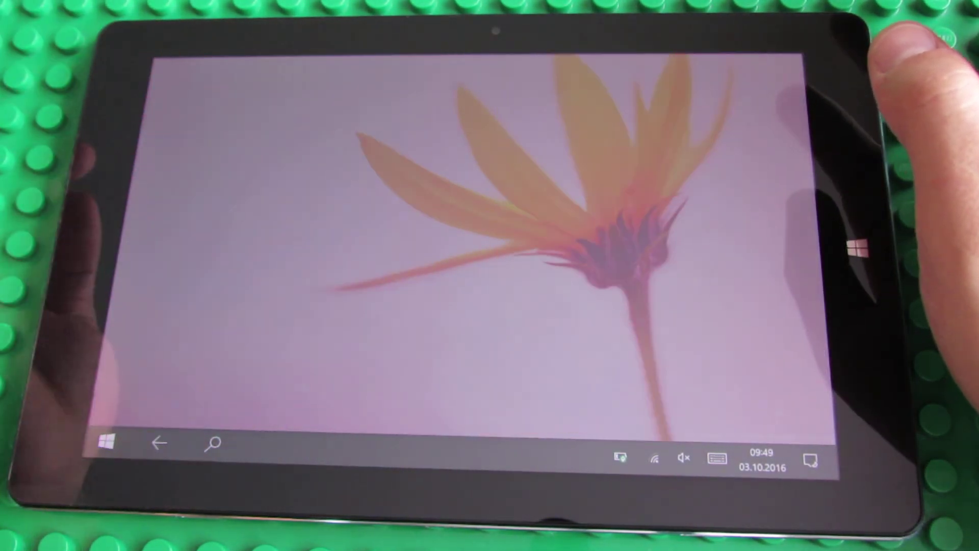